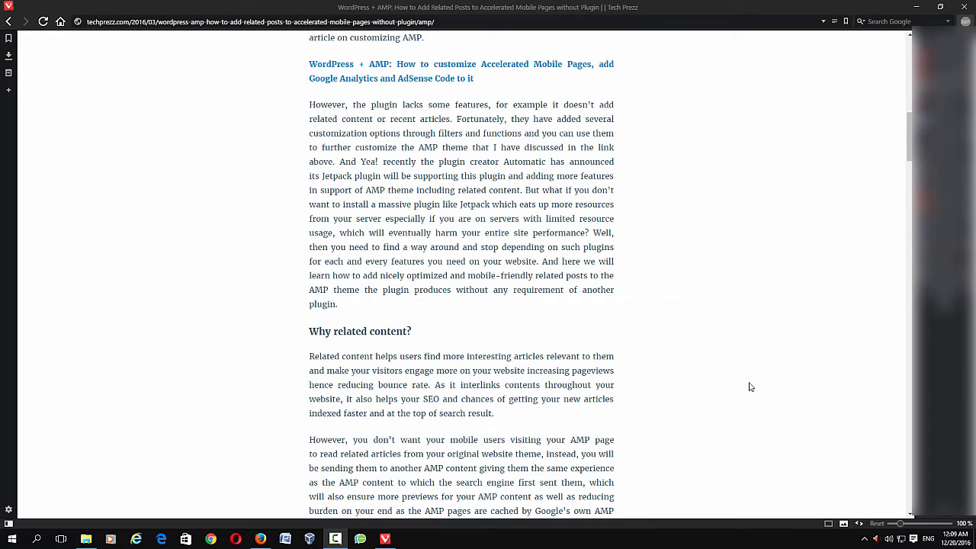
{"action": "mouse_move", "coordinate": [893, 171]}
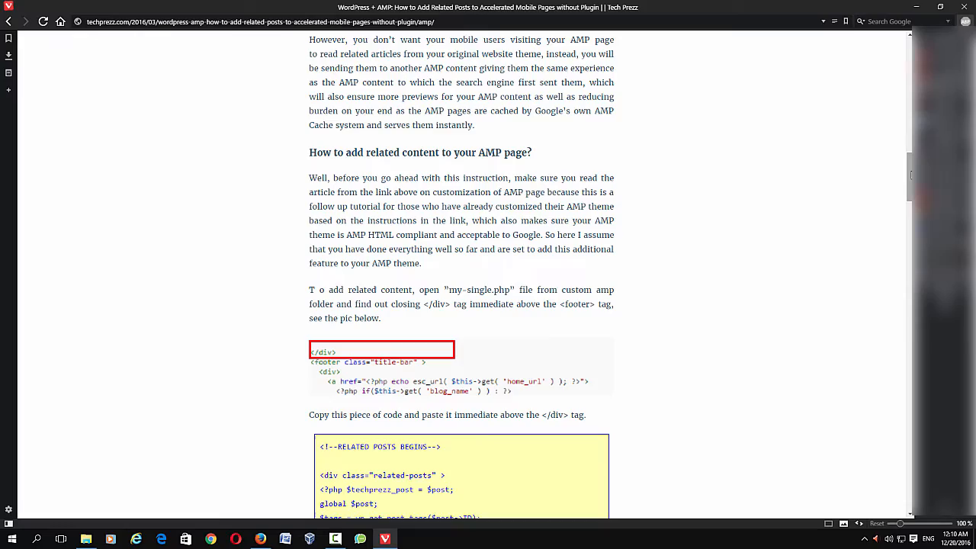
Scroll the theme editor to locate the hueman-child-master folder in the file tree.
{"action": "scroll", "scroll_direction": "up", "scroll_amount": 3}
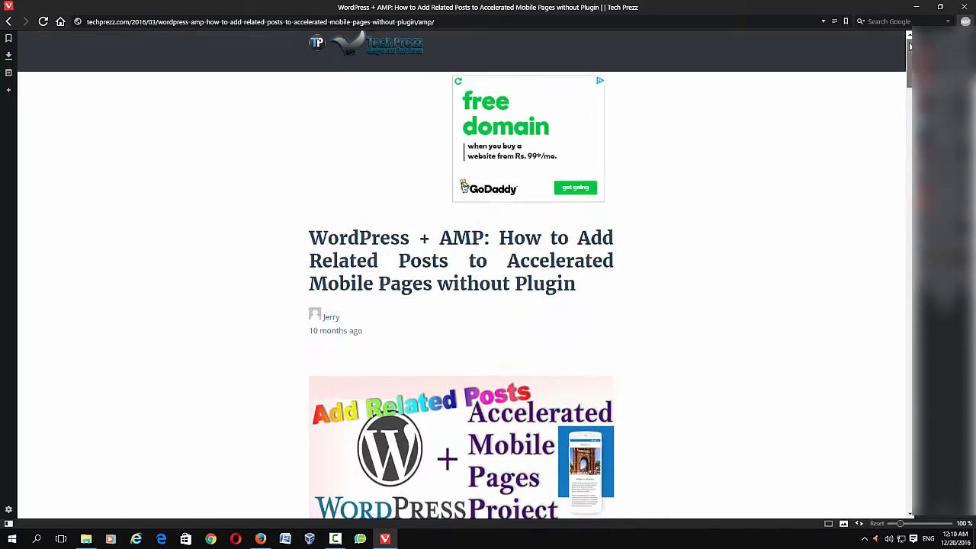
{"action": "scroll", "scroll_direction": "down", "scroll_amount": 3}
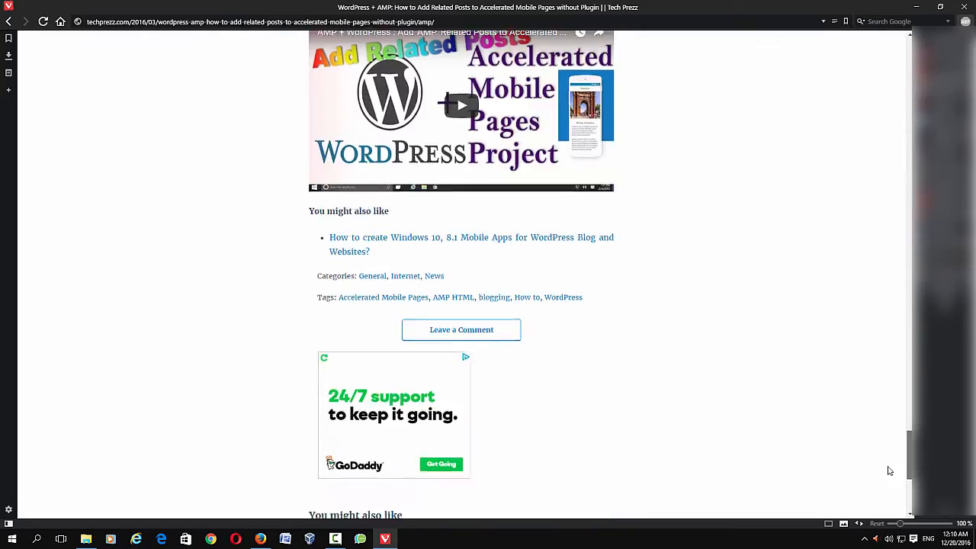
{"action": "scroll", "scroll_direction": "down", "scroll_amount": 3}
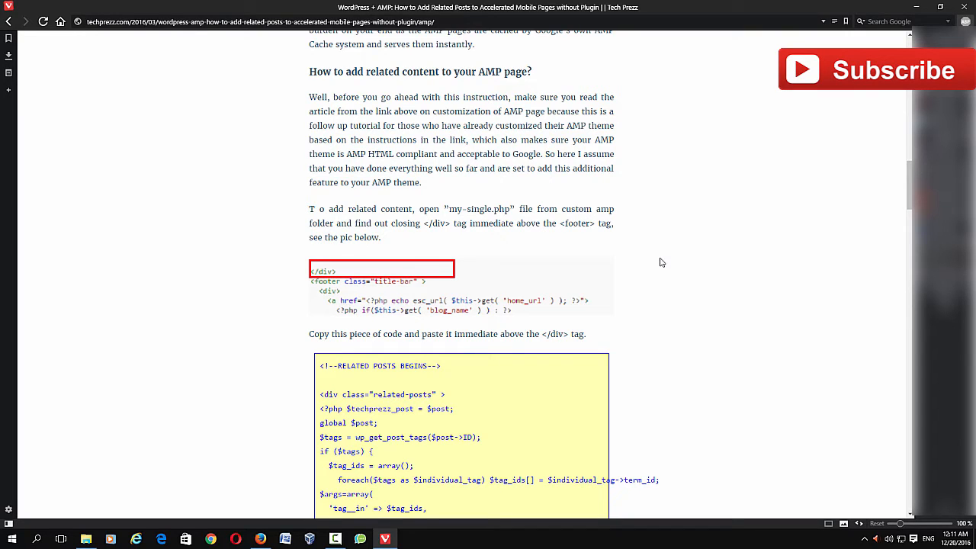
{"action": "mouse_move", "coordinate": [893, 216]}
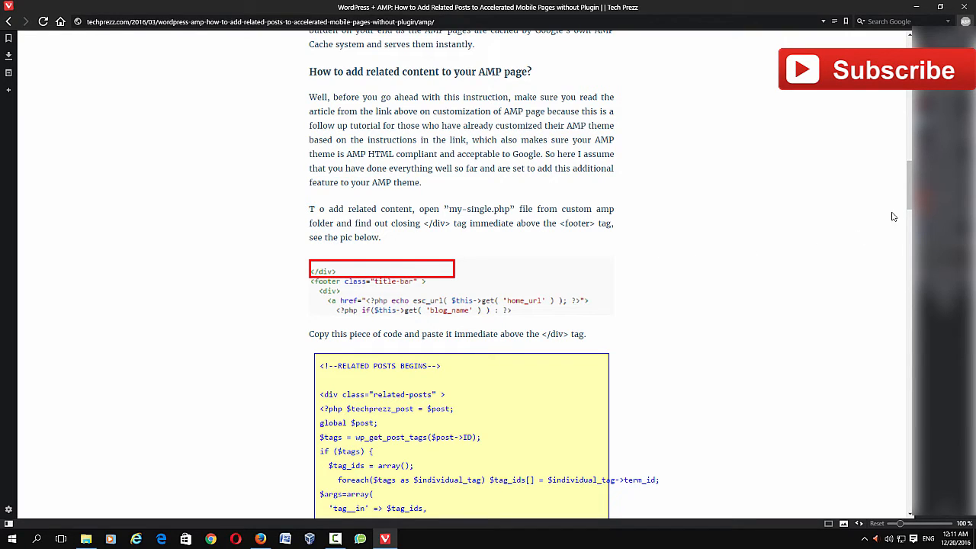
{"action": "scroll", "scroll_direction": "down", "scroll_amount": 3}
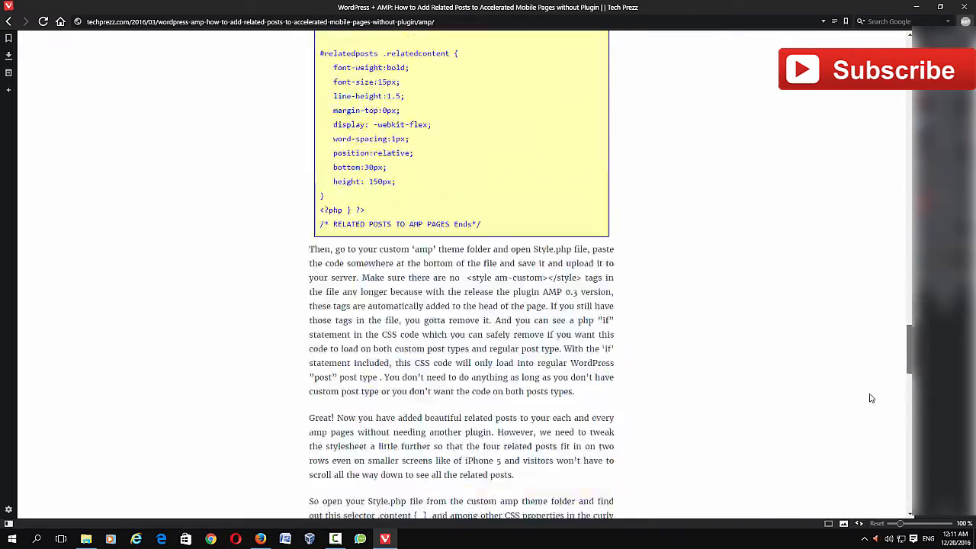
{"action": "scroll", "scroll_direction": "up", "scroll_amount": 3}
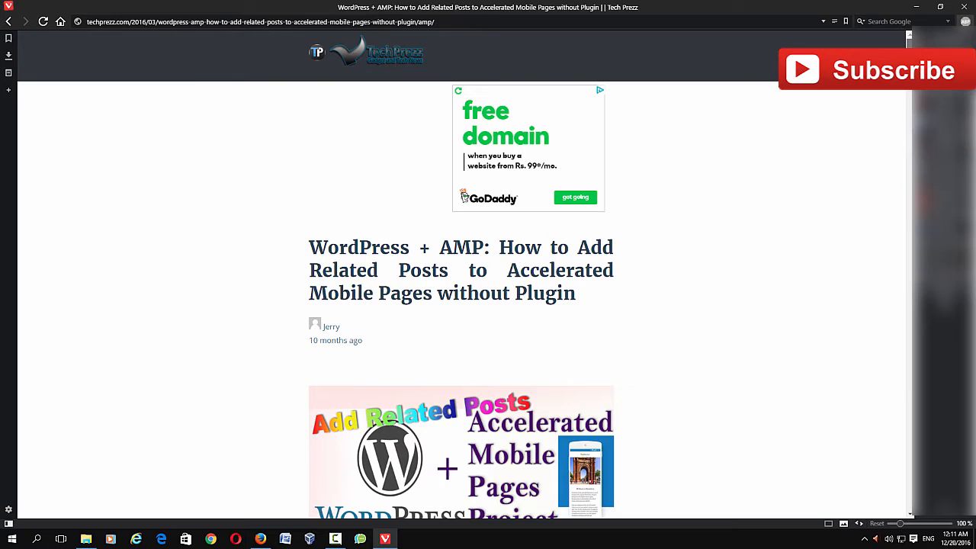
{"action": "scroll", "scroll_direction": "down", "scroll_amount": 3}
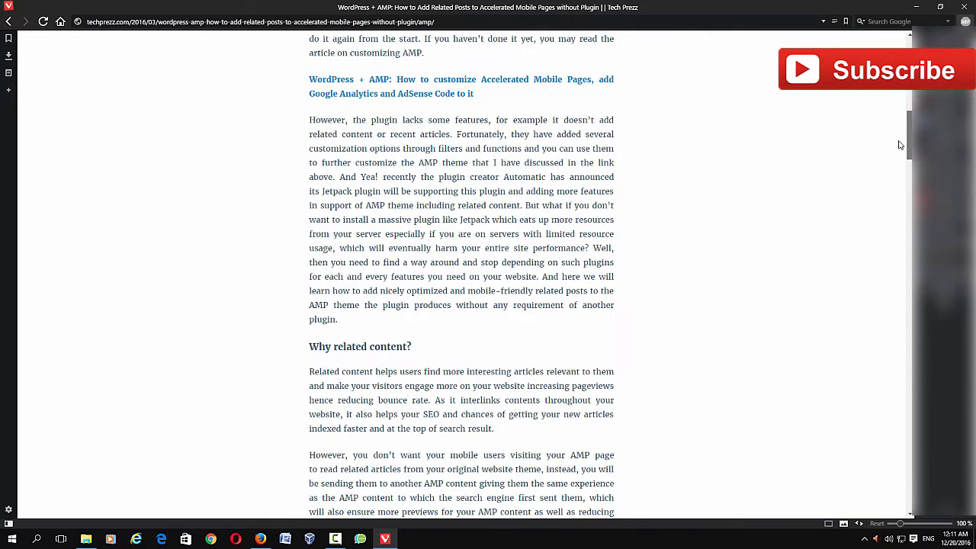
{"action": "scroll", "scroll_direction": "down", "scroll_amount": 3}
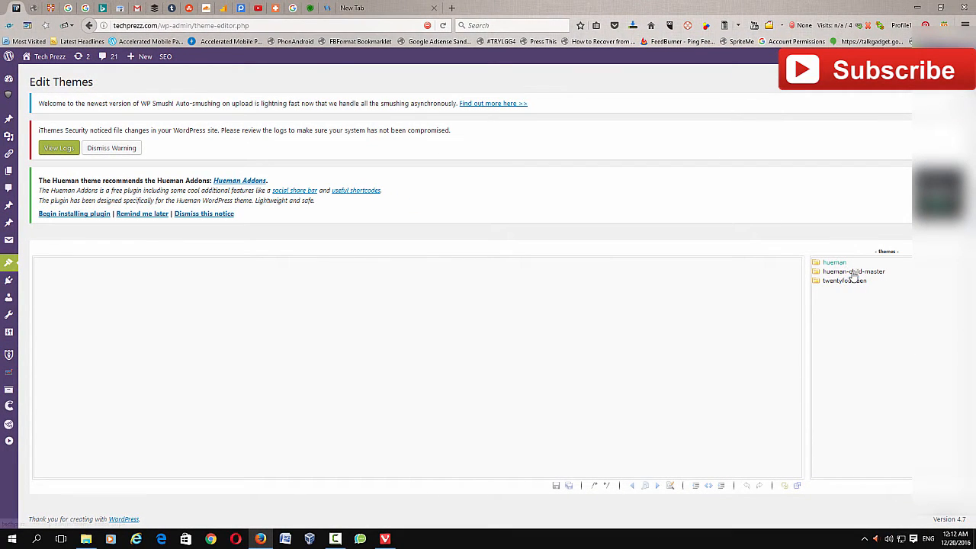
Expand hueman-child-master and its amp folder to reveal files like my-amp-template.php.
{"action": "left_click", "coordinate": [852, 272]}
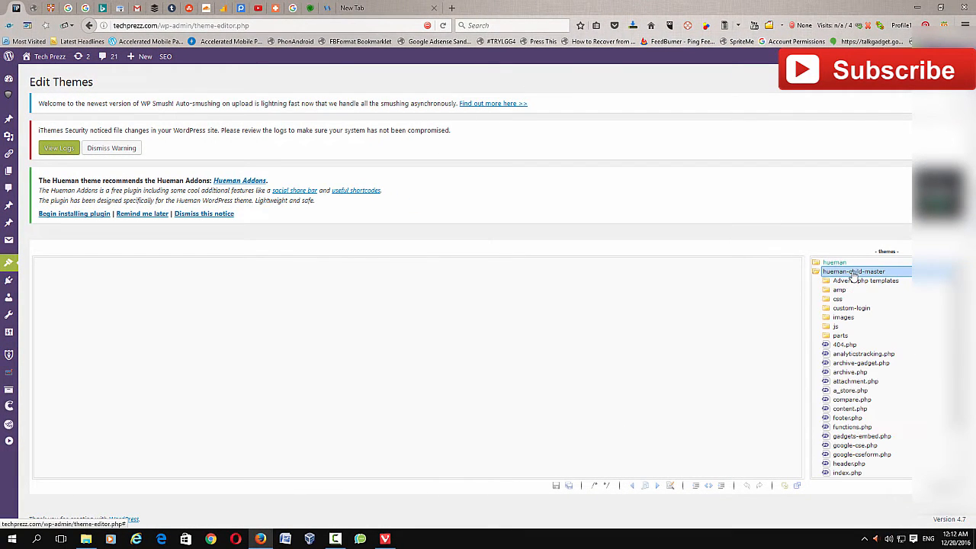
{"action": "left_click", "coordinate": [839, 290]}
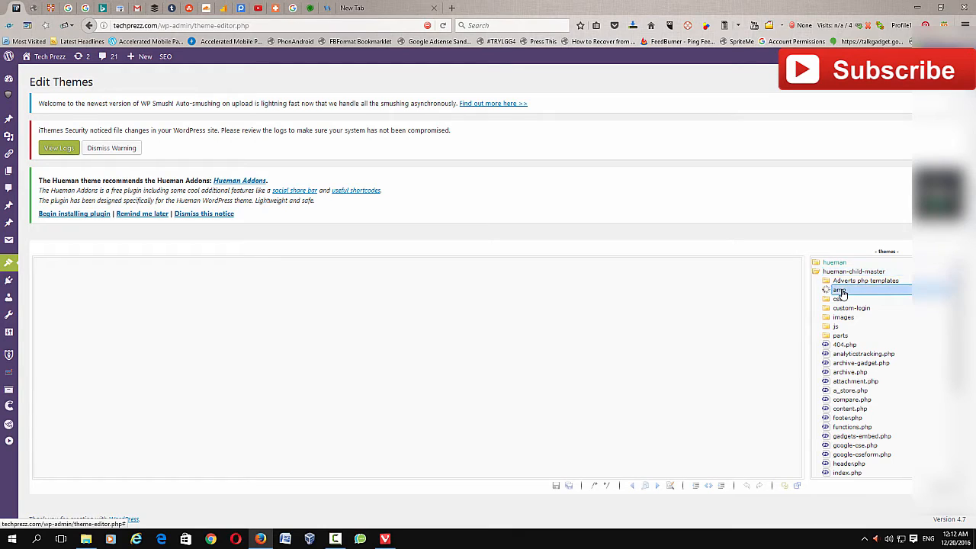
{"action": "left_click", "coordinate": [838, 289]}
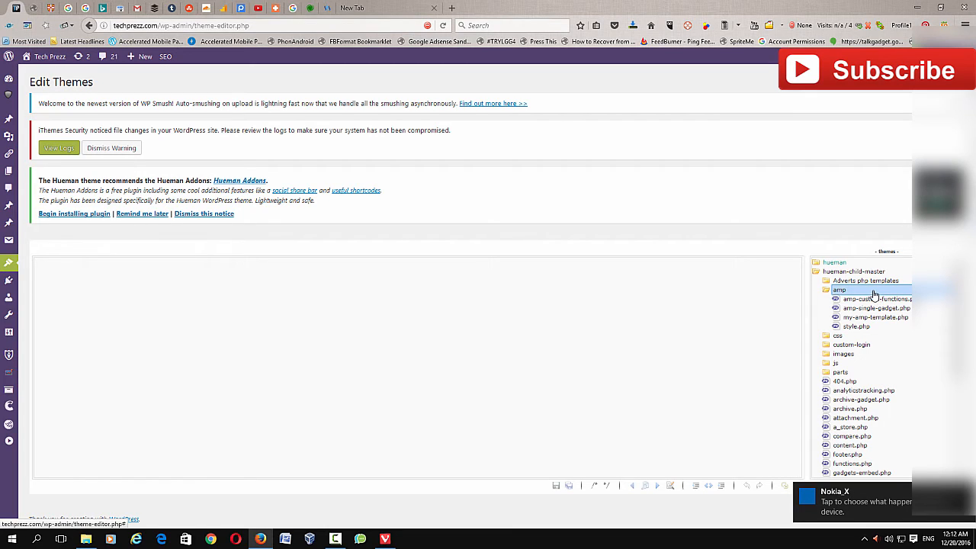
{"action": "mouse_move", "coordinate": [905, 332]}
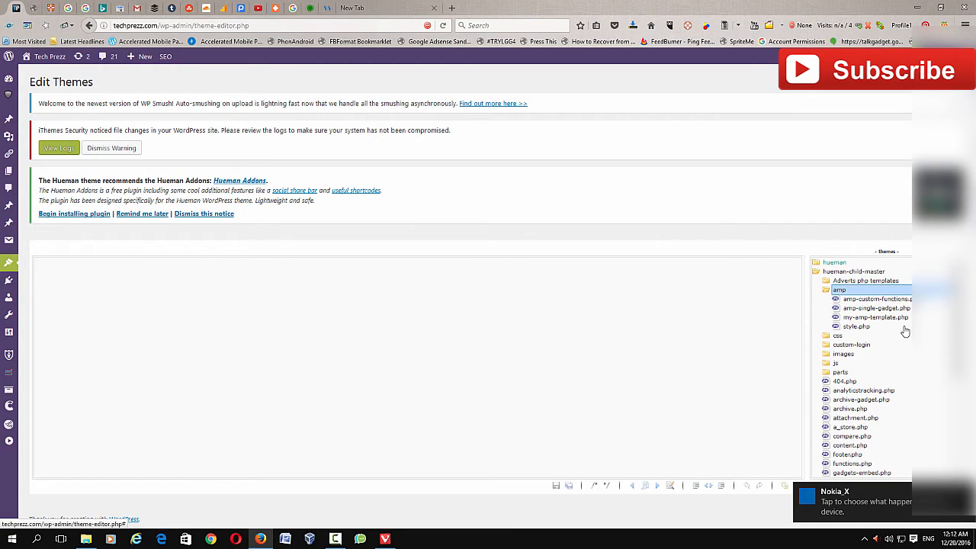
{"action": "left_click", "coordinate": [875, 317]}
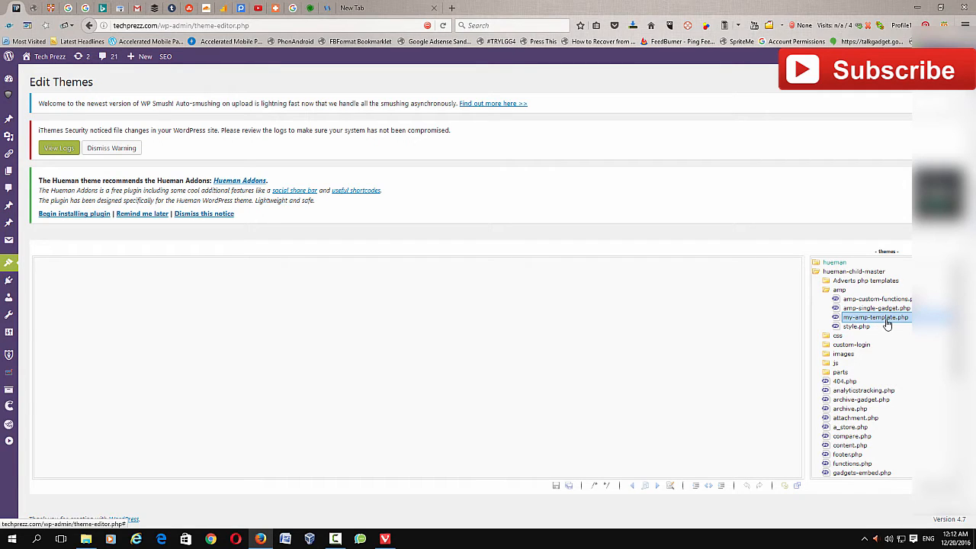
Load my-amp-template.php in the editor and scroll to its article AdSense ad block.
{"action": "left_click", "coordinate": [875, 317]}
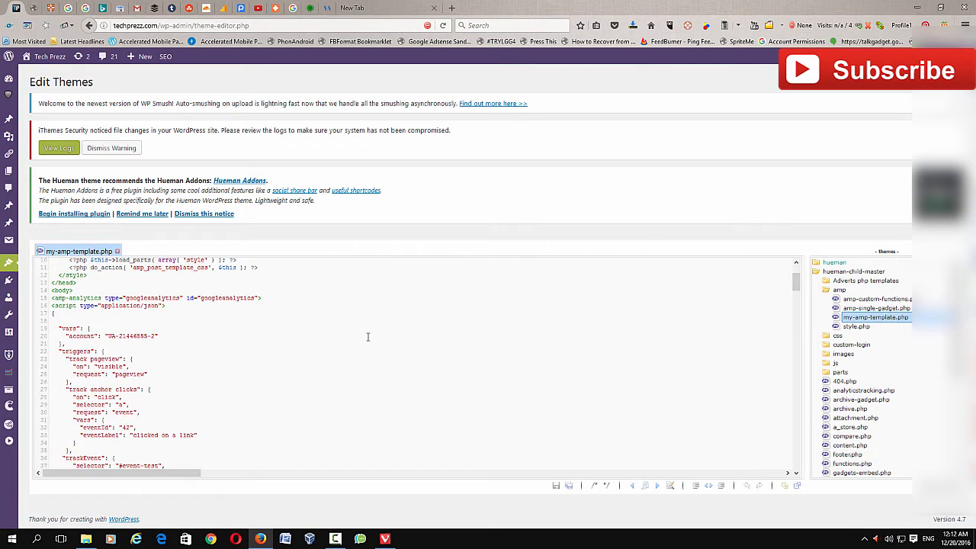
{"action": "scroll", "scroll_direction": "down", "scroll_amount": 3}
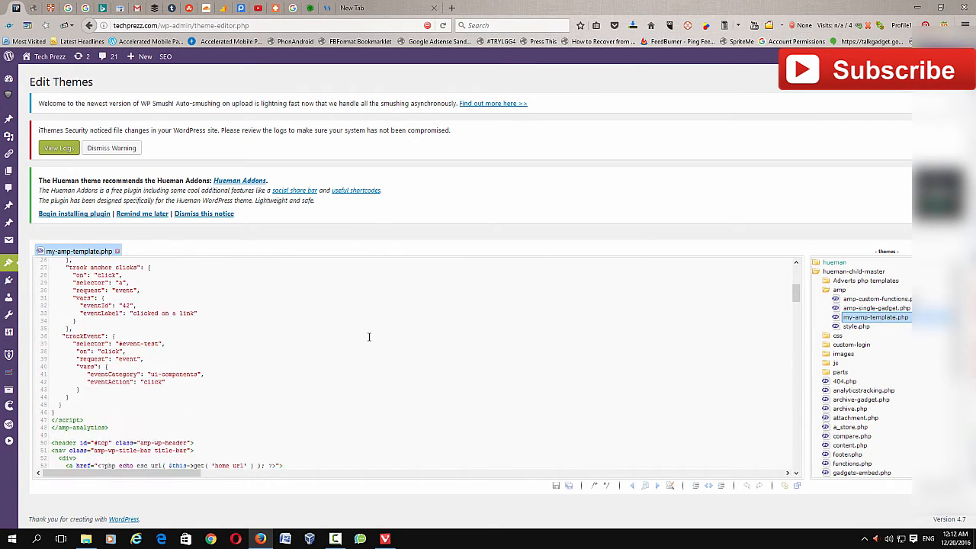
{"action": "scroll", "scroll_direction": "down", "scroll_amount": 3}
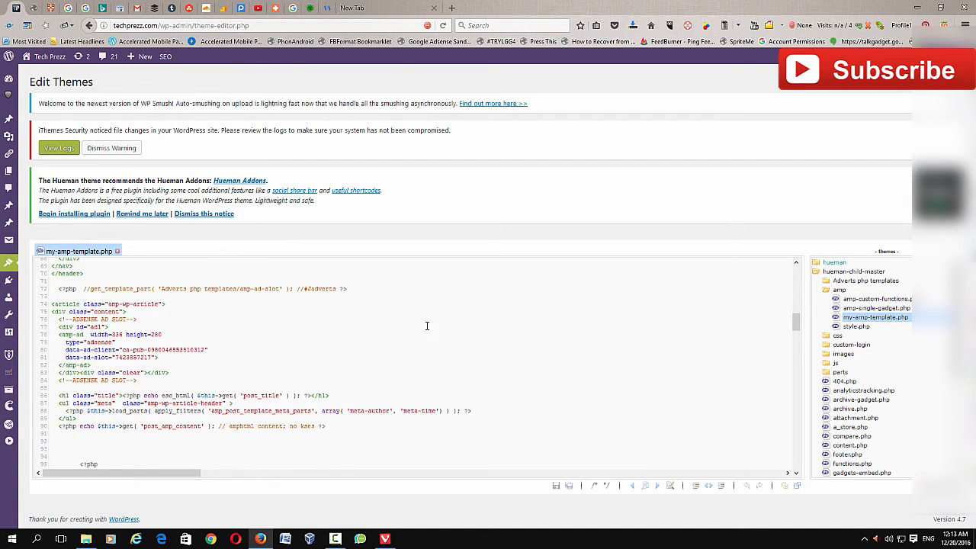
{"action": "scroll", "scroll_direction": "down", "scroll_amount": 3}
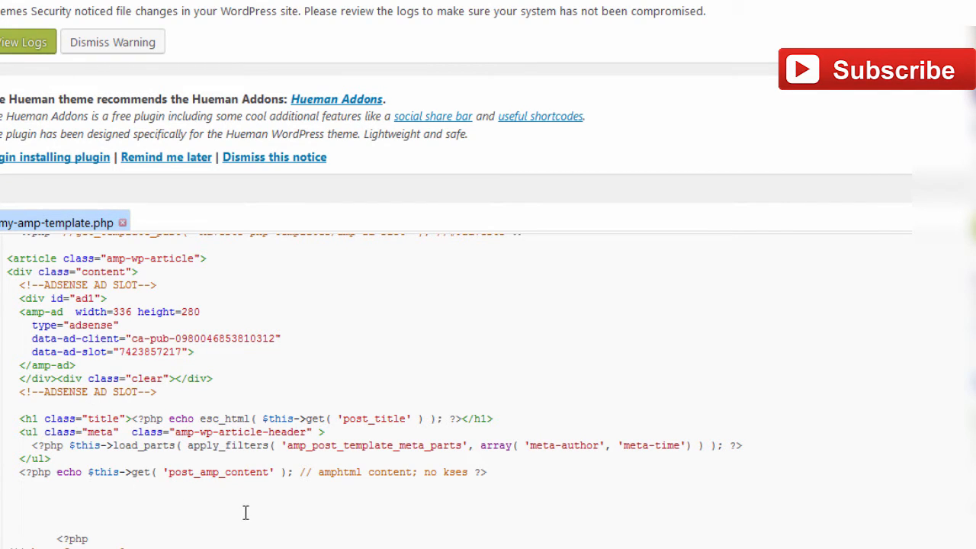
{"action": "type", "text": "//"}
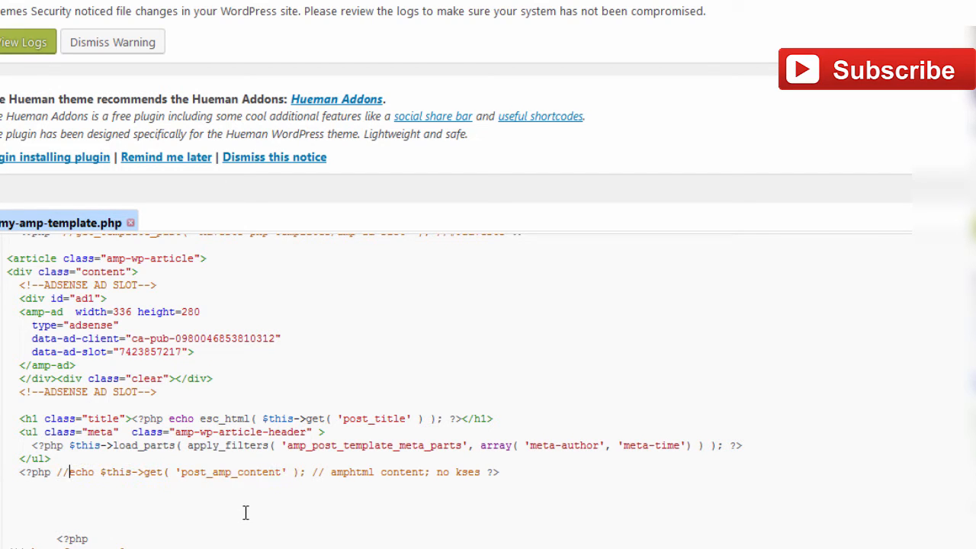
{"action": "scroll", "scroll_direction": "down", "scroll_amount": 3}
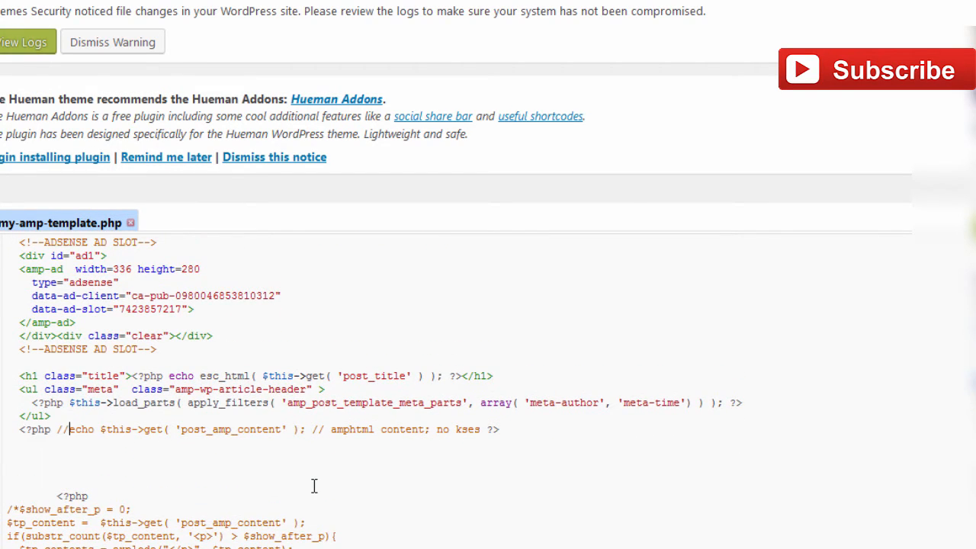
{"action": "key", "text": "ctrl+s"}
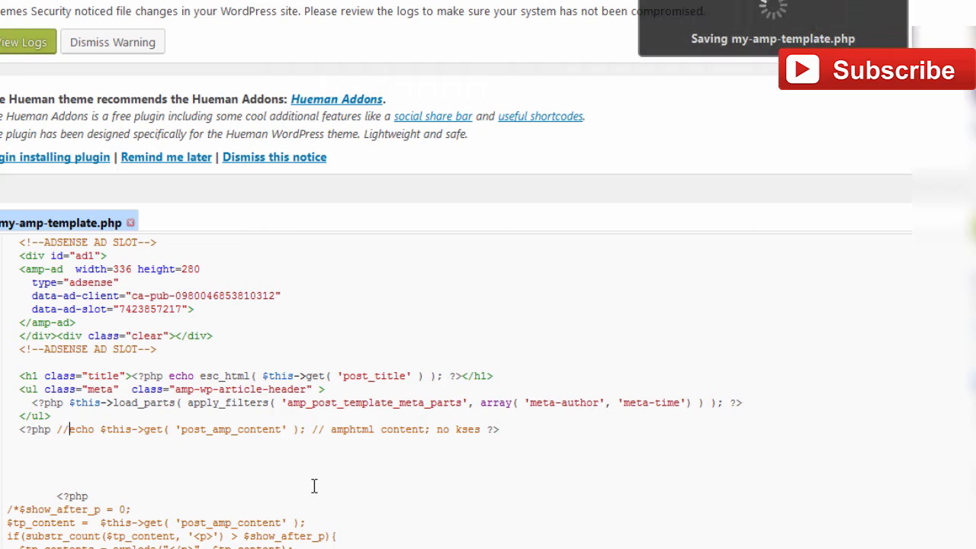
{"action": "scroll", "scroll_direction": "down", "scroll_amount": 3}
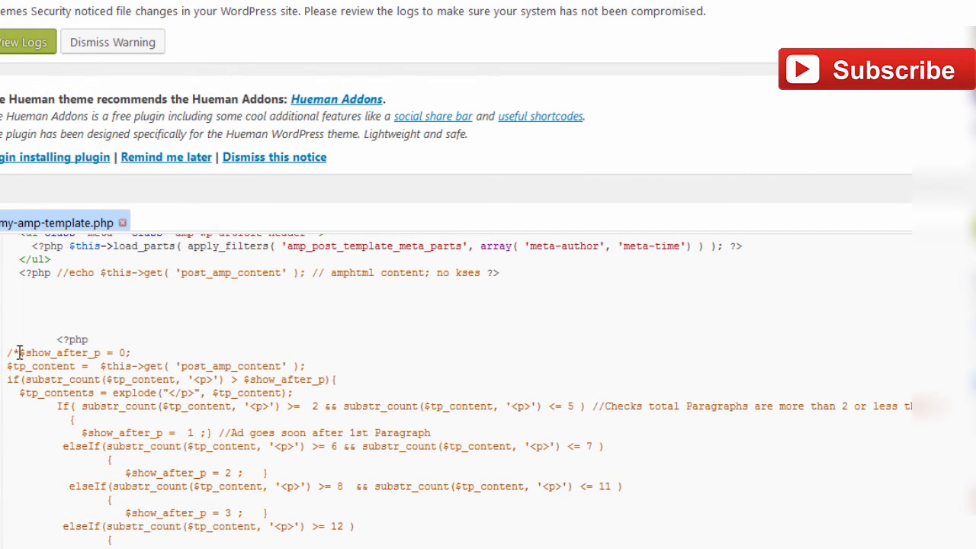
{"action": "scroll", "scroll_direction": "down", "scroll_amount": 3}
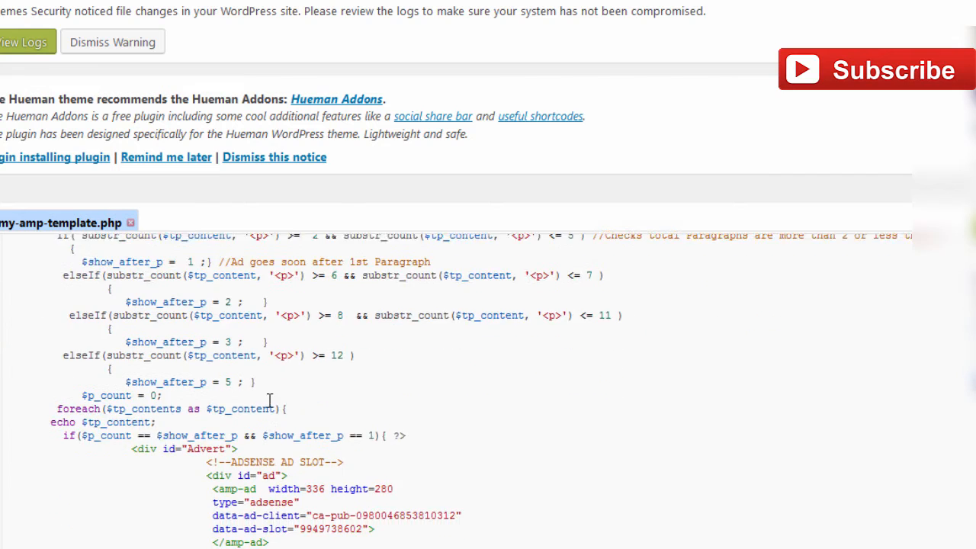
{"action": "scroll", "scroll_direction": "down", "scroll_amount": 3}
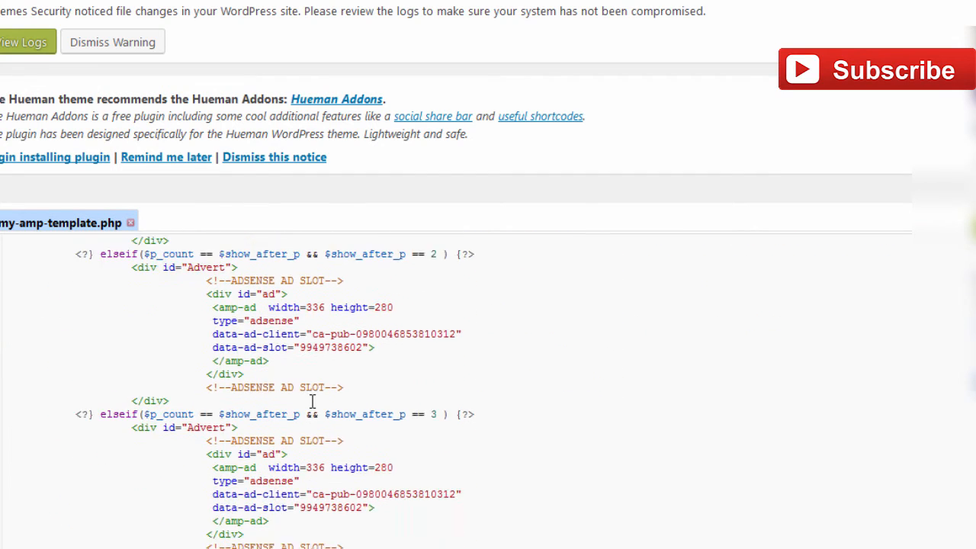
{"action": "scroll", "scroll_direction": "down", "scroll_amount": 3}
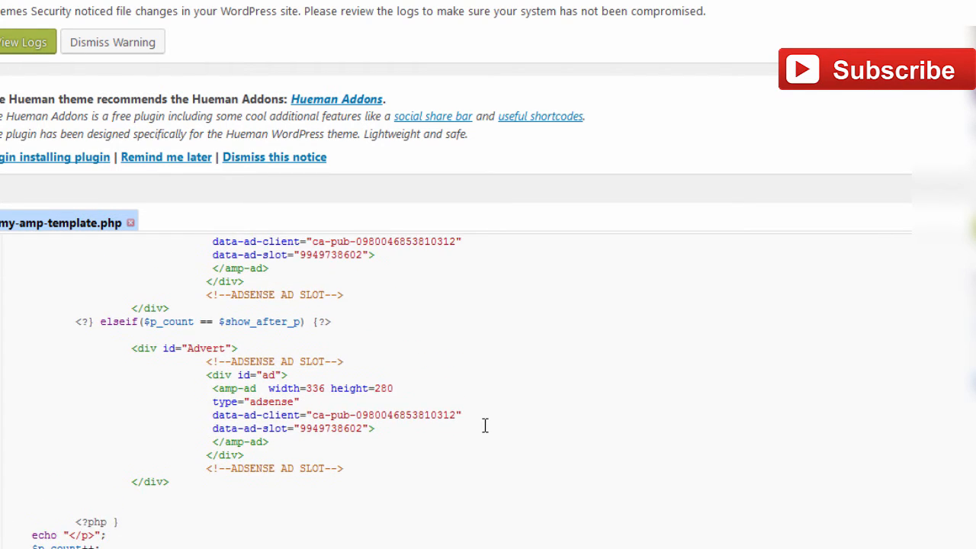
{"action": "scroll", "scroll_direction": "down", "scroll_amount": 3}
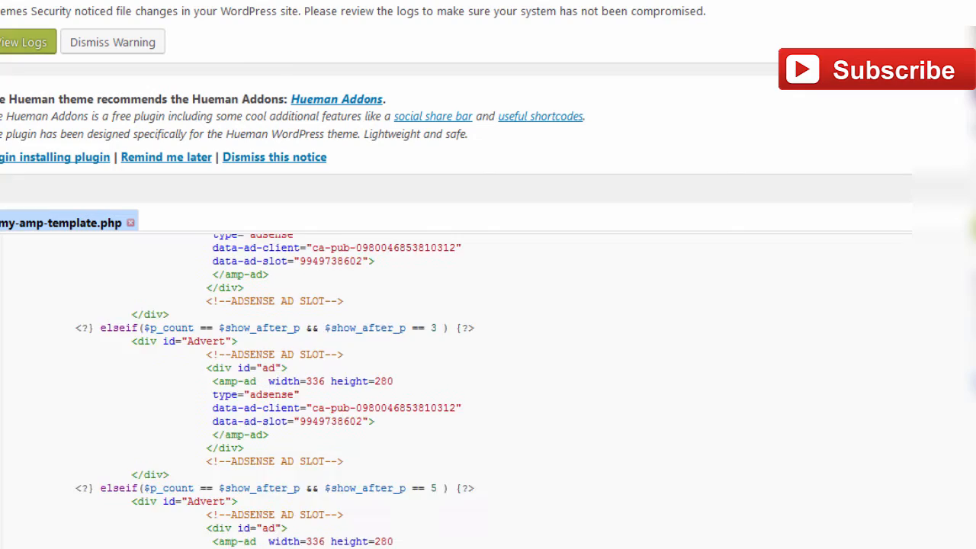
{"action": "scroll", "scroll_direction": "down", "scroll_amount": 3}
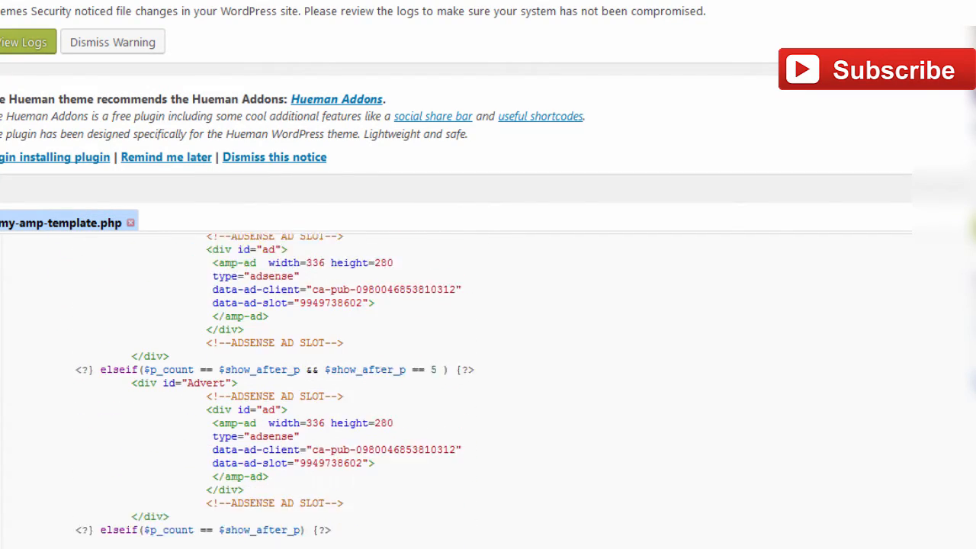
{"action": "scroll", "scroll_direction": "down", "scroll_amount": 3}
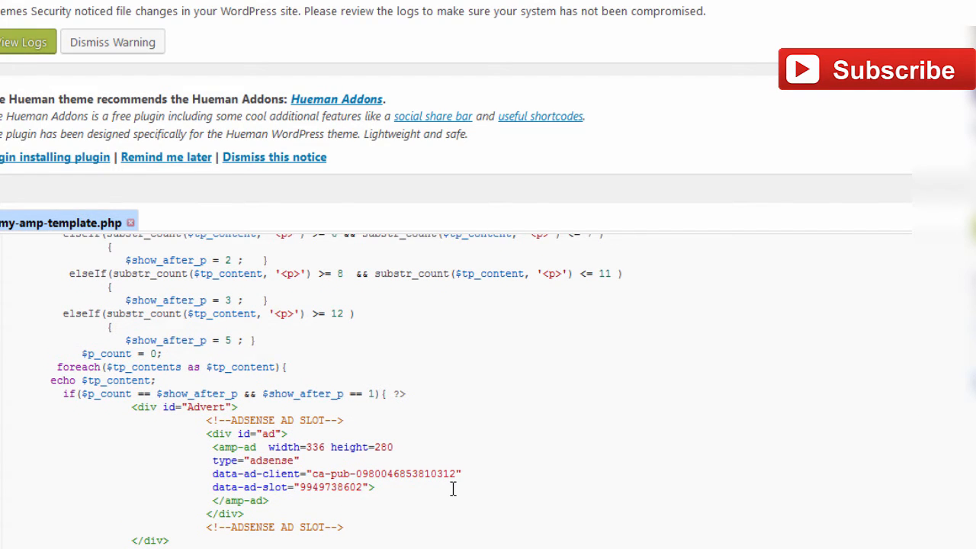
{"action": "scroll", "scroll_direction": "down", "scroll_amount": 3}
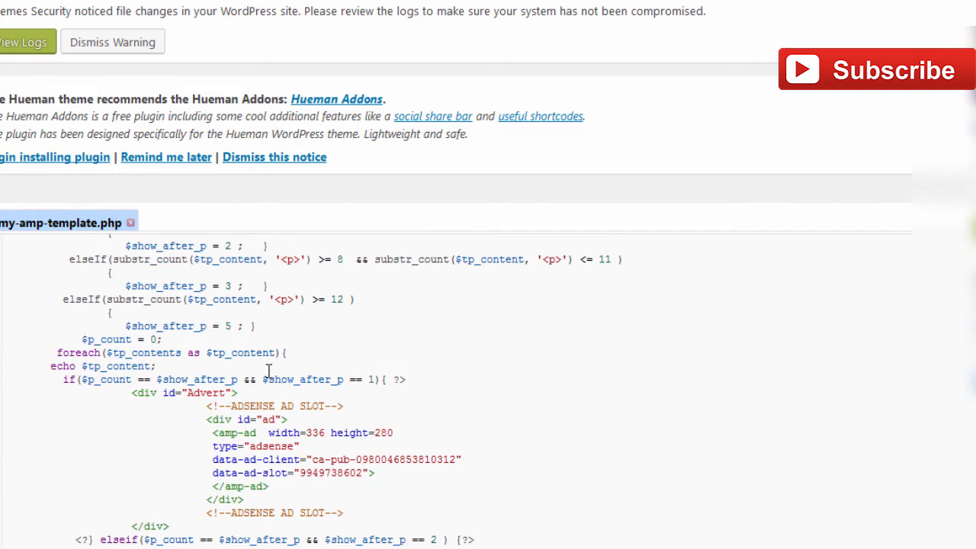
{"action": "scroll", "scroll_direction": "down", "scroll_amount": 3}
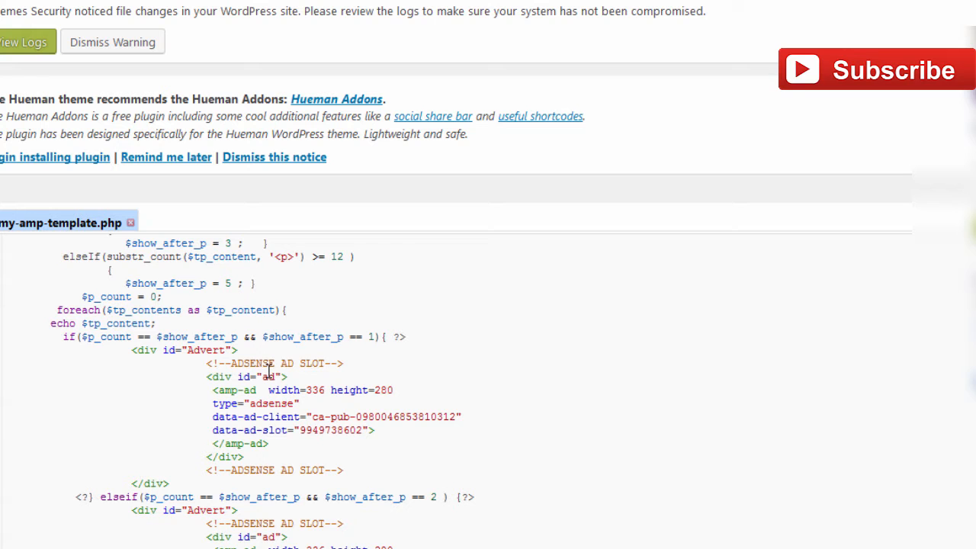
{"action": "scroll", "scroll_direction": "down", "scroll_amount": 3}
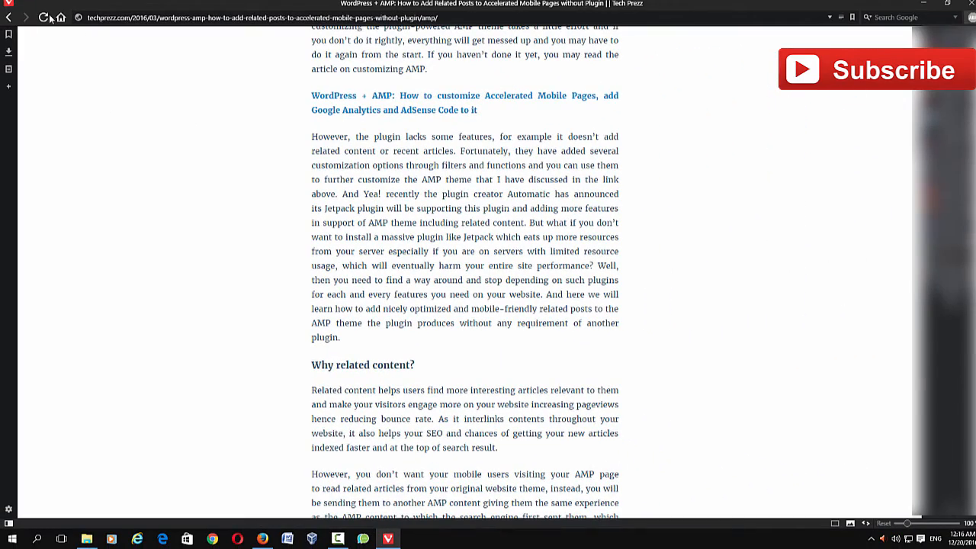
Scroll the live AMP article down to the ad under the 'Why related content?' heading.
{"action": "scroll", "scroll_direction": "down", "scroll_amount": 3}
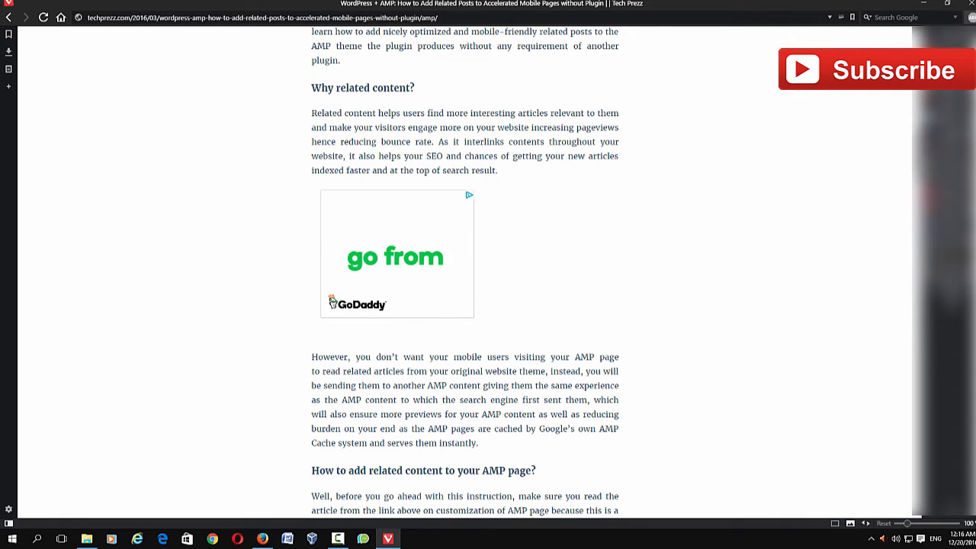
{"action": "scroll", "scroll_direction": "down", "scroll_amount": 3}
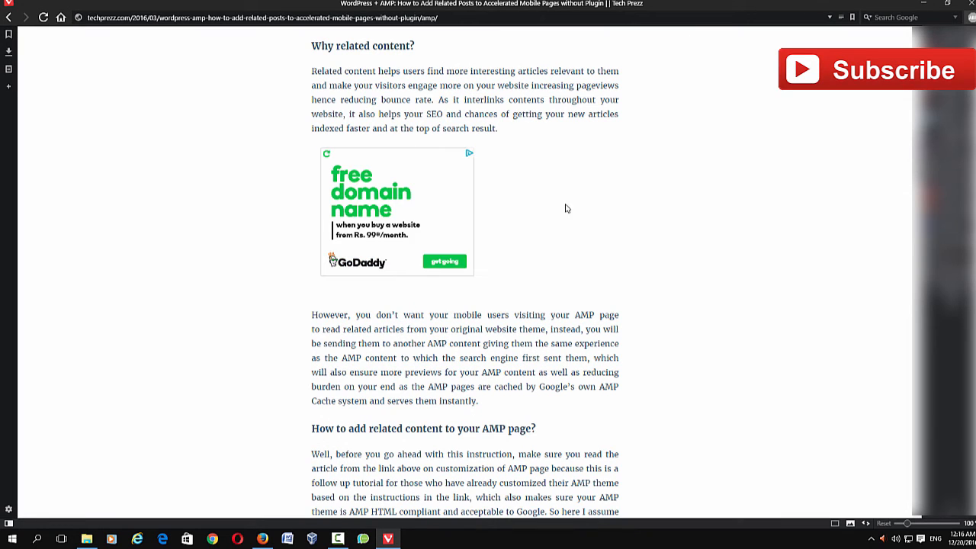
{"action": "mouse_move", "coordinate": [634, 221]}
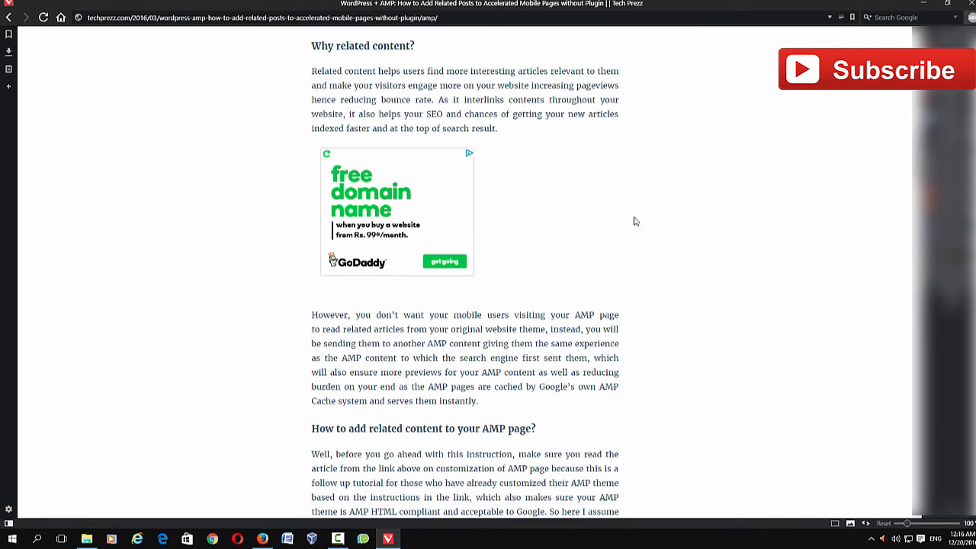
{"action": "mouse_move", "coordinate": [292, 221]}
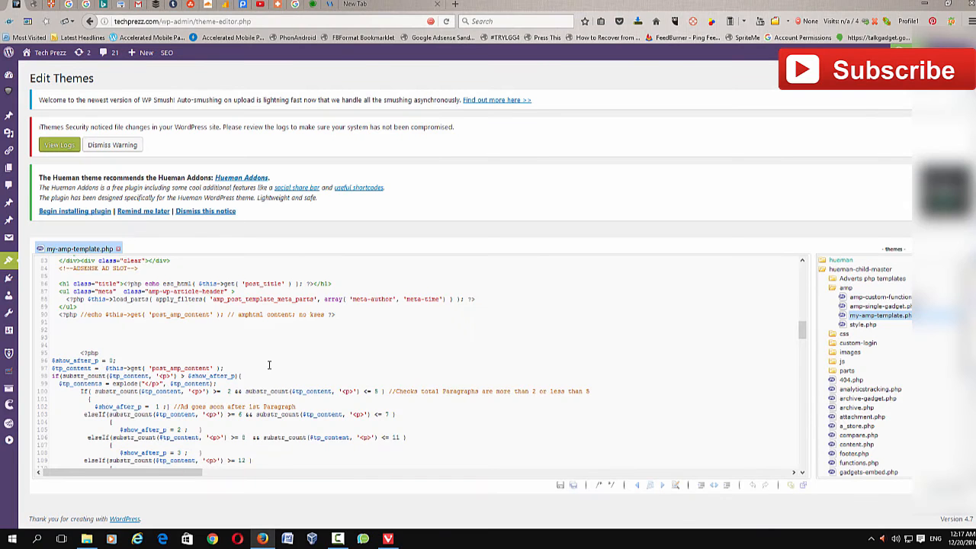
Load the AMP style.php stylesheet from the Theme Files list beside the template.
{"action": "scroll", "scroll_direction": "down", "scroll_amount": 3}
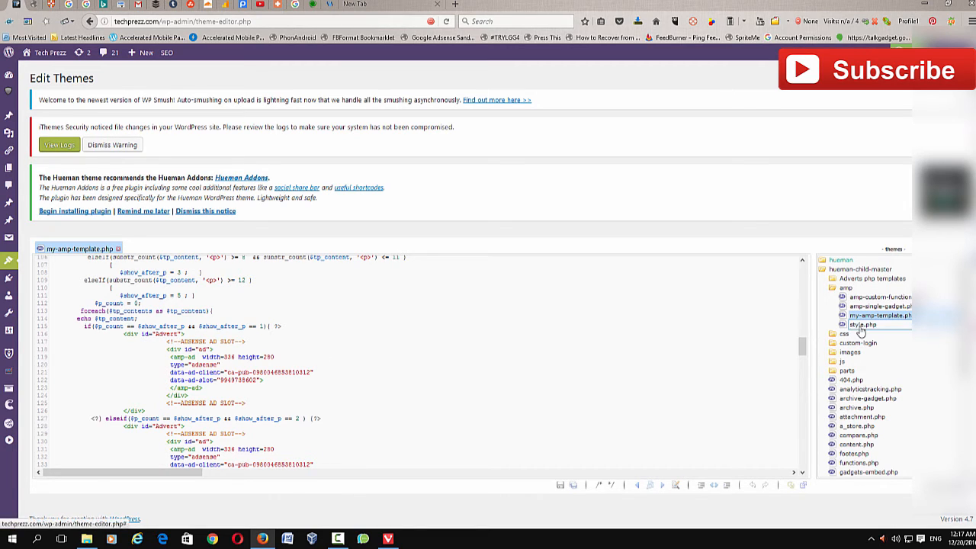
{"action": "left_click", "coordinate": [863, 323]}
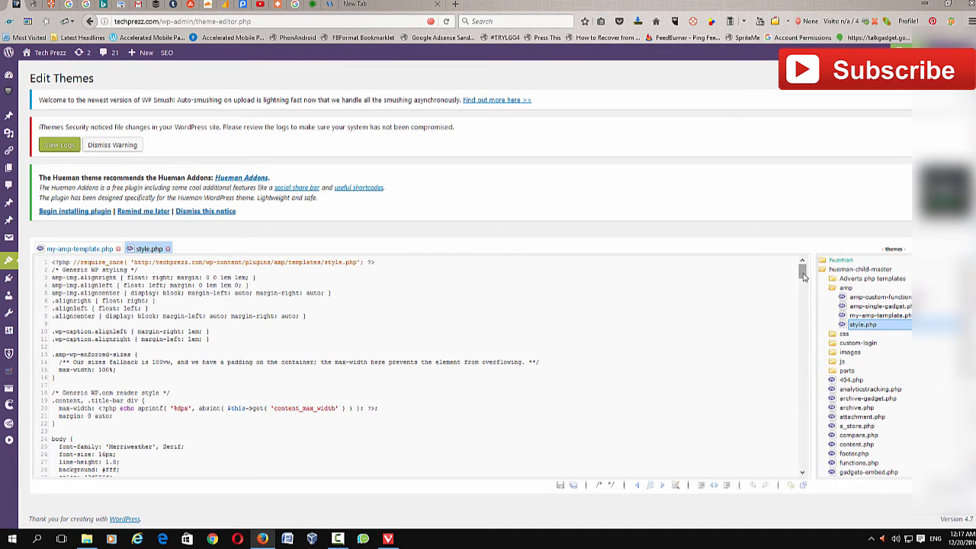
Paste id="Advert" into style.php below the closing PHP tag and reselect it as the rule selector.
{"action": "scroll", "scroll_direction": "down", "scroll_amount": 3}
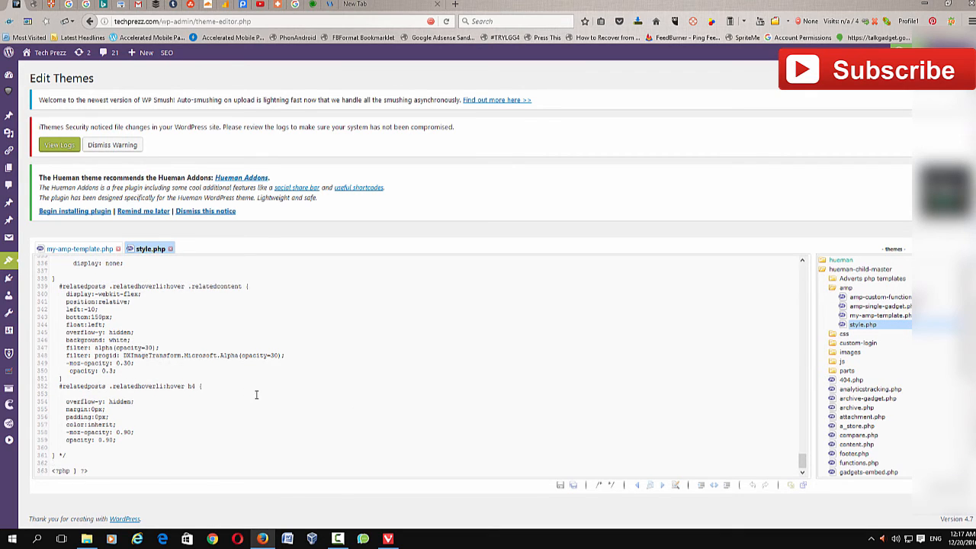
{"action": "type", "text": "id=\"Advert\""}
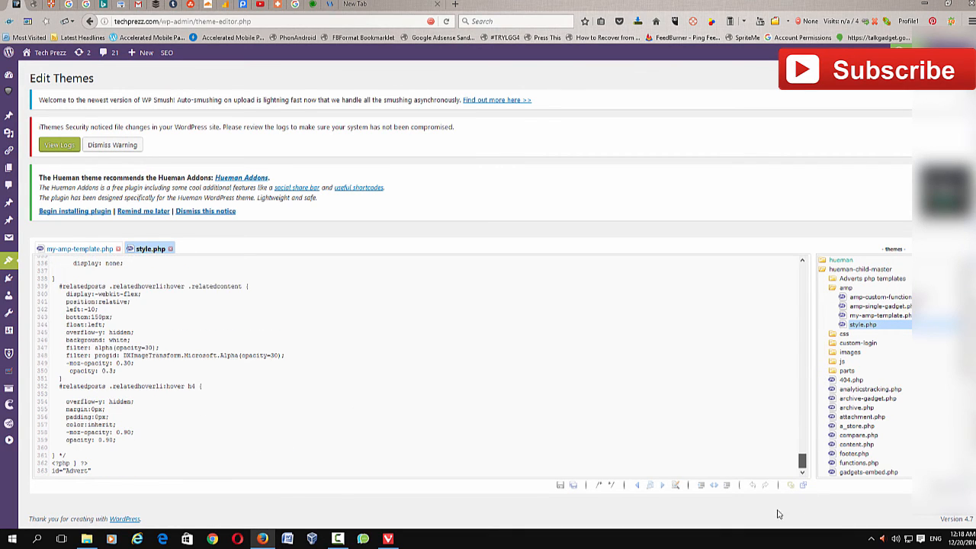
{"action": "left_click", "coordinate": [90, 470]}
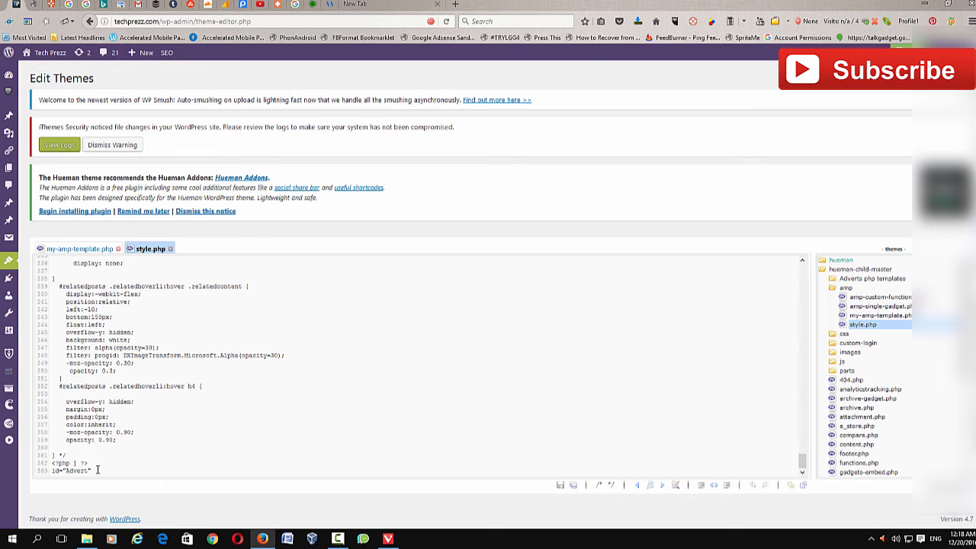
{"action": "double_click", "coordinate": [69, 470]}
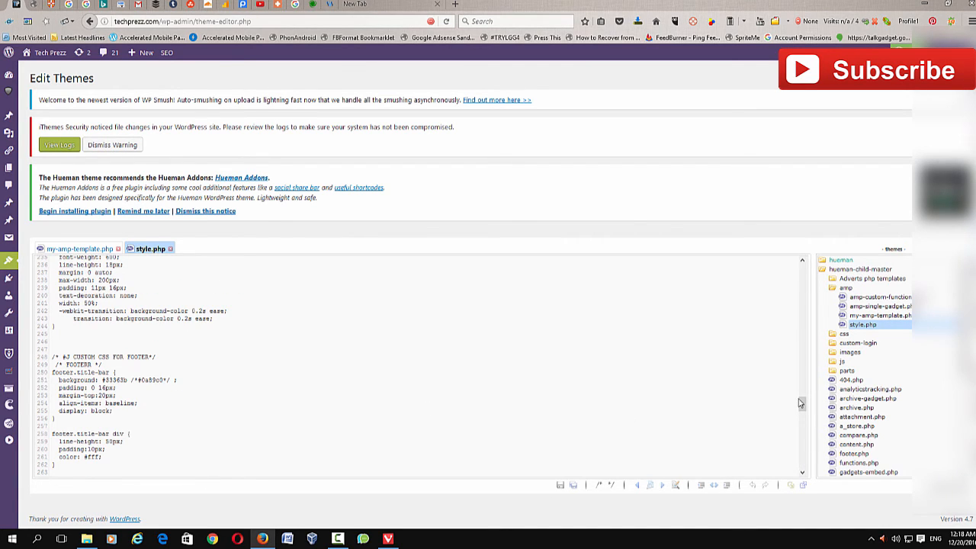
{"action": "scroll", "scroll_direction": "down", "scroll_amount": 3}
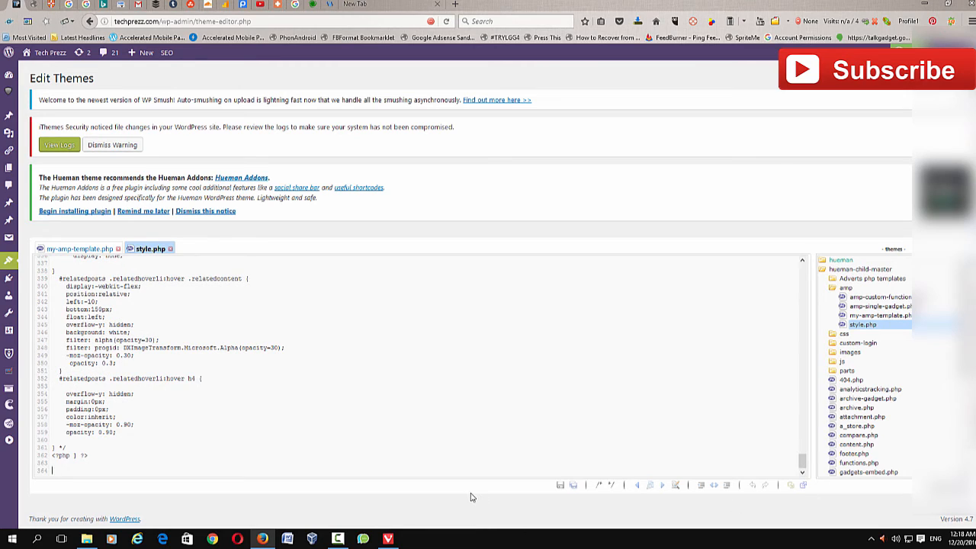
{"action": "type", "text": "id=\"Advert\""}
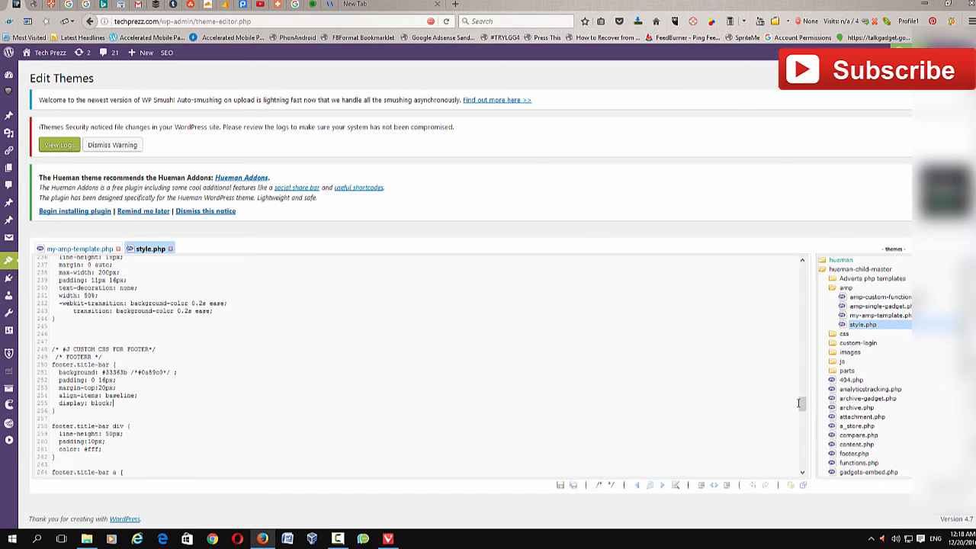
Write the #Advert rule body with float:right and update the file.
{"action": "scroll", "scroll_direction": "down", "scroll_amount": 3}
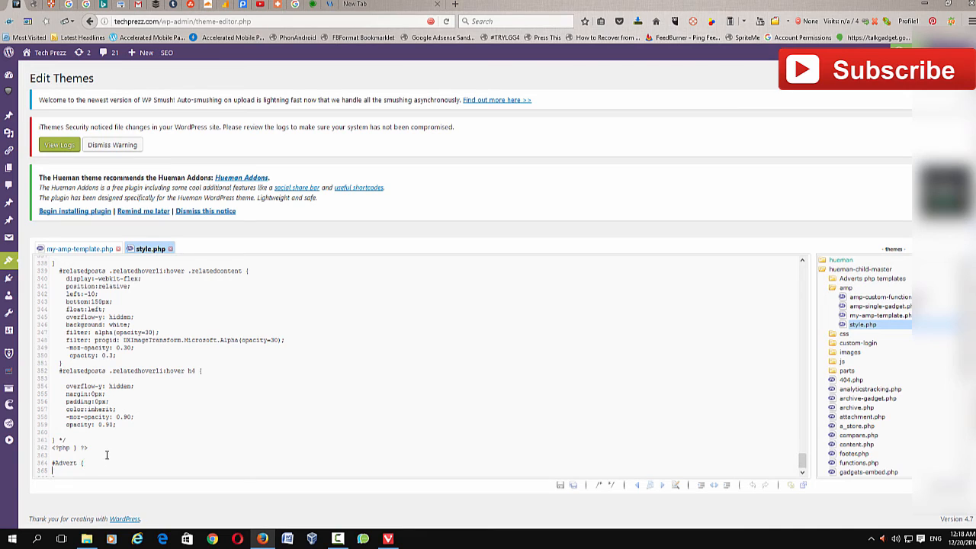
{"action": "mouse_move", "coordinate": [153, 441]}
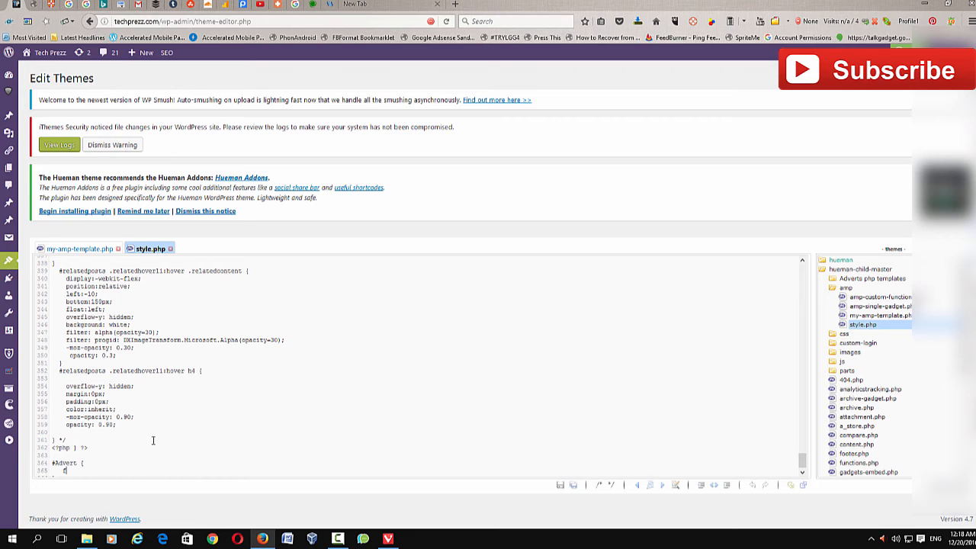
{"action": "type", "text": "float:"}
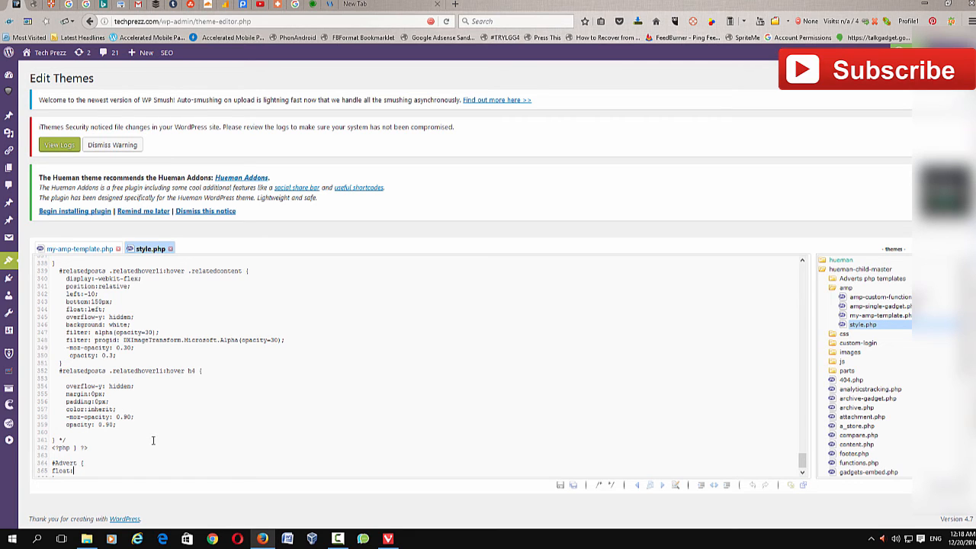
{"action": "type", "text": "rig"}
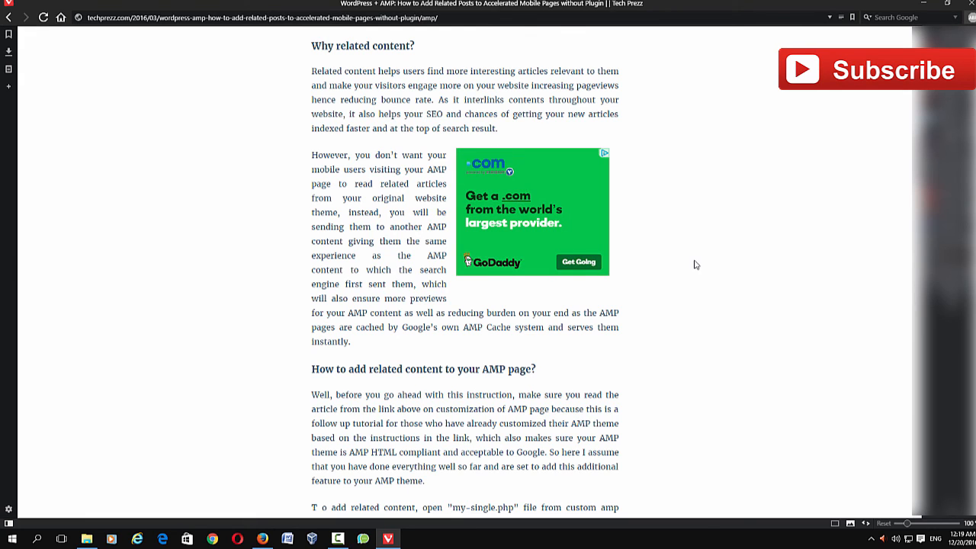
Return from the live article to the theme editor showing style.php's #Advert rule.
{"action": "left_click", "coordinate": [387, 539]}
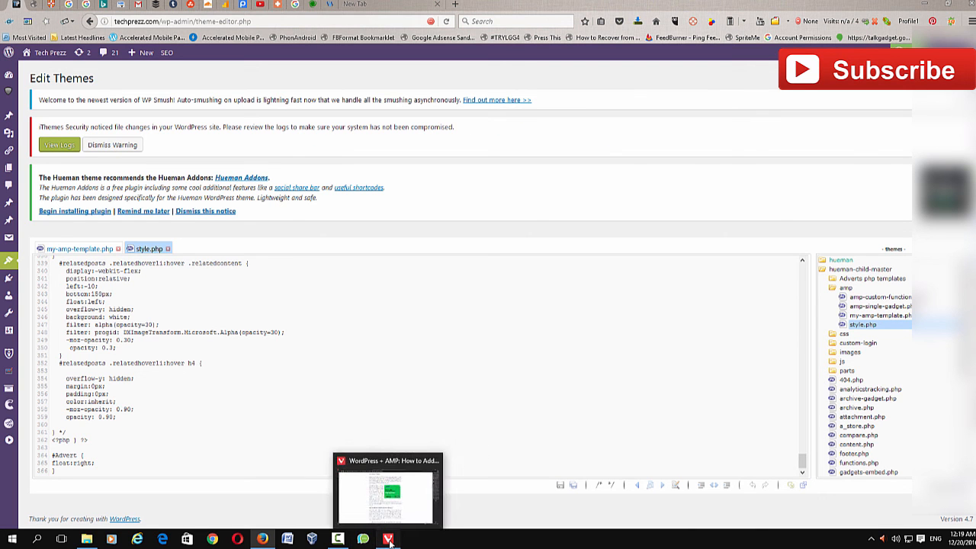